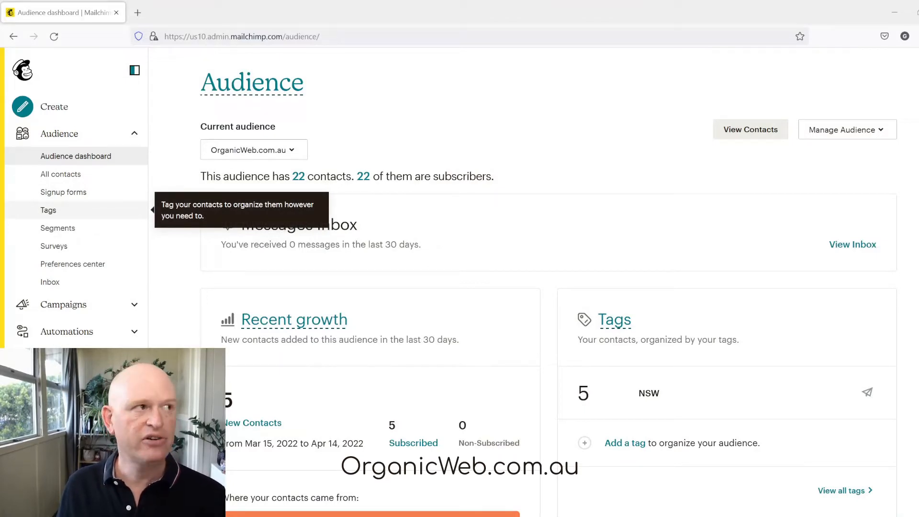
# Open the audience's Tags page from the Audience sidebar menu.
pyautogui.click(48, 210)
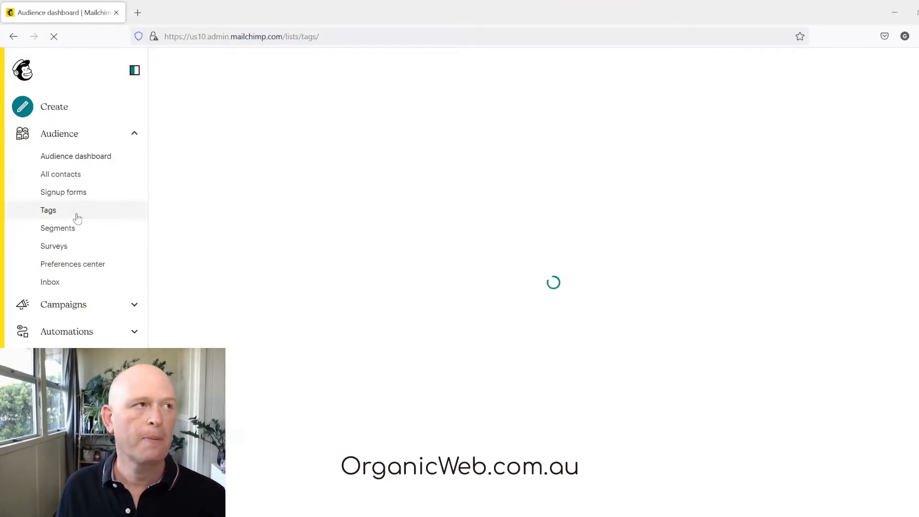
pyautogui.click(49, 211)
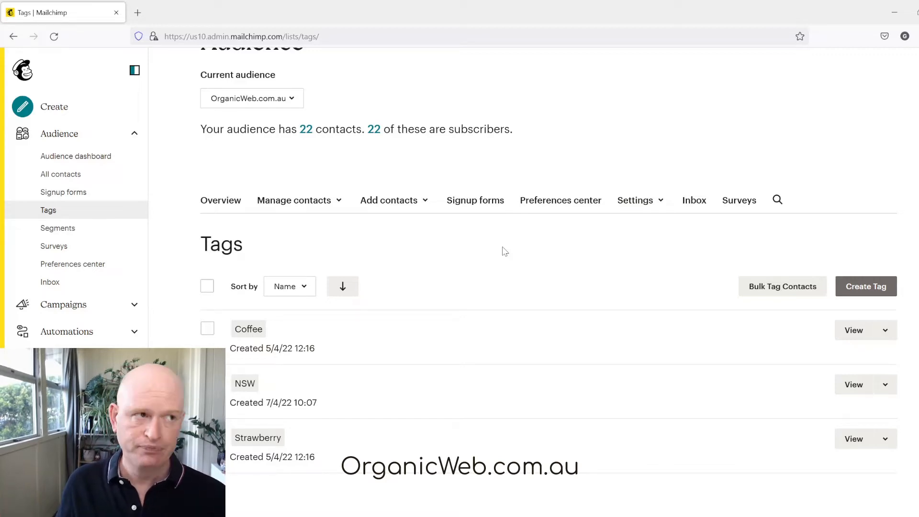
pyautogui.moveTo(336, 347)
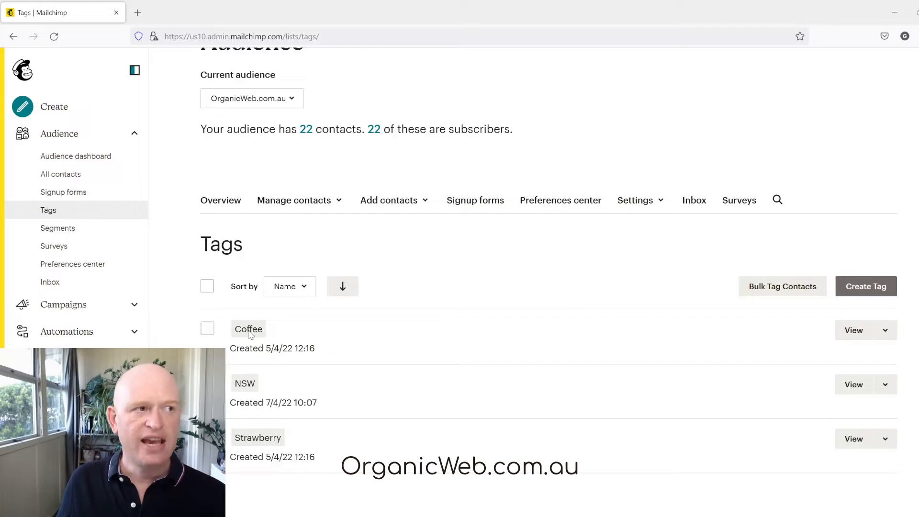
pyautogui.moveTo(886, 330)
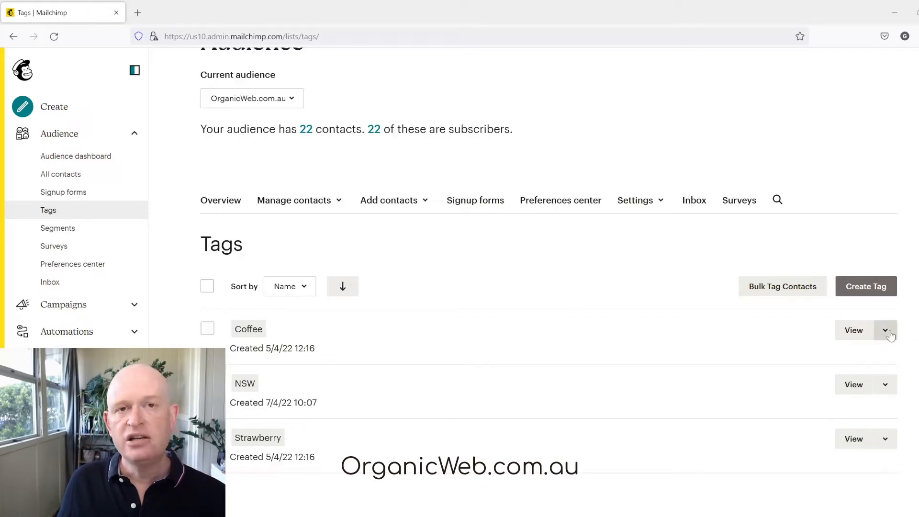
pyautogui.click(886, 330)
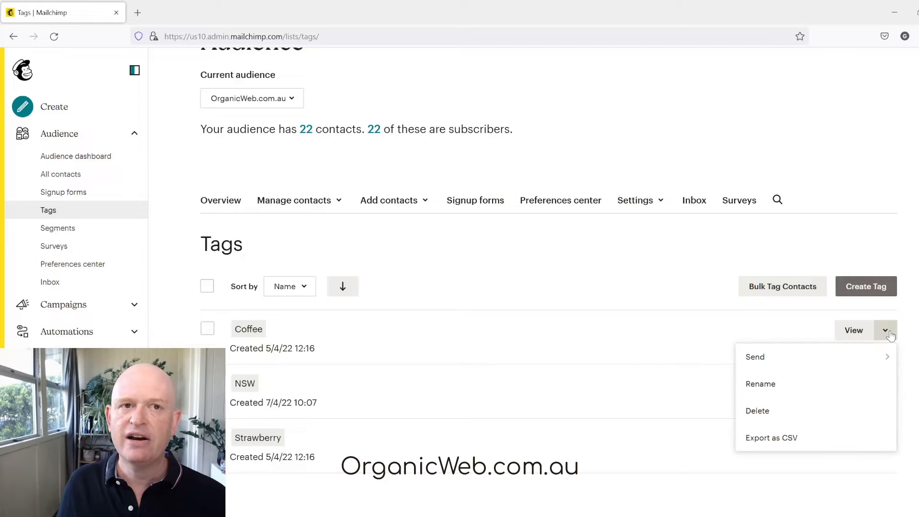
pyautogui.moveTo(786, 417)
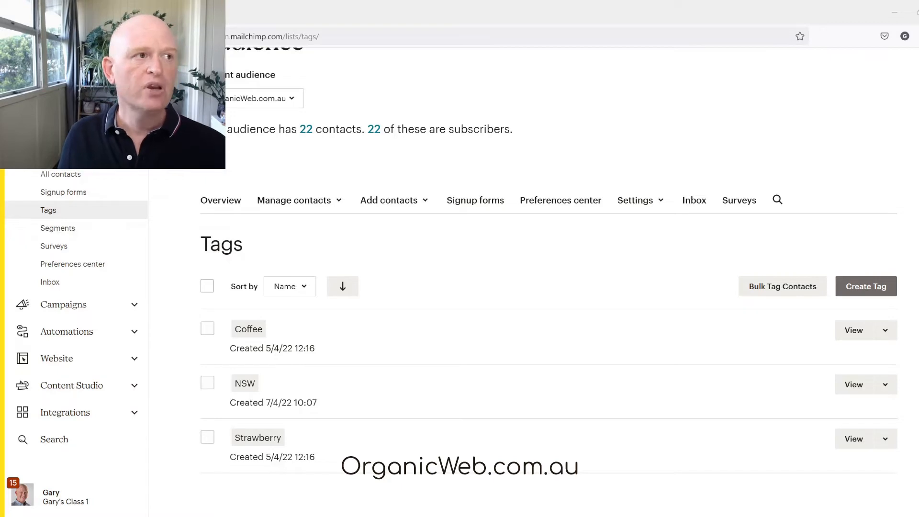
pyautogui.click(207, 382)
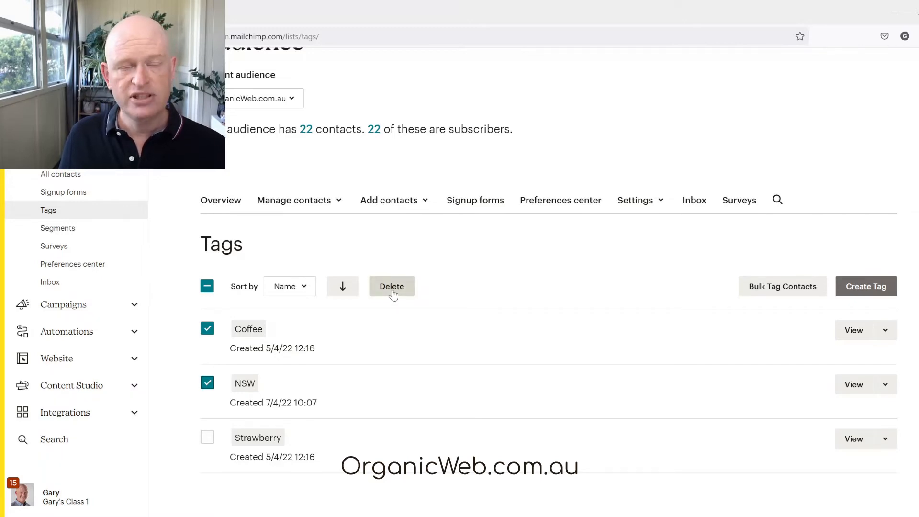
pyautogui.click(208, 328)
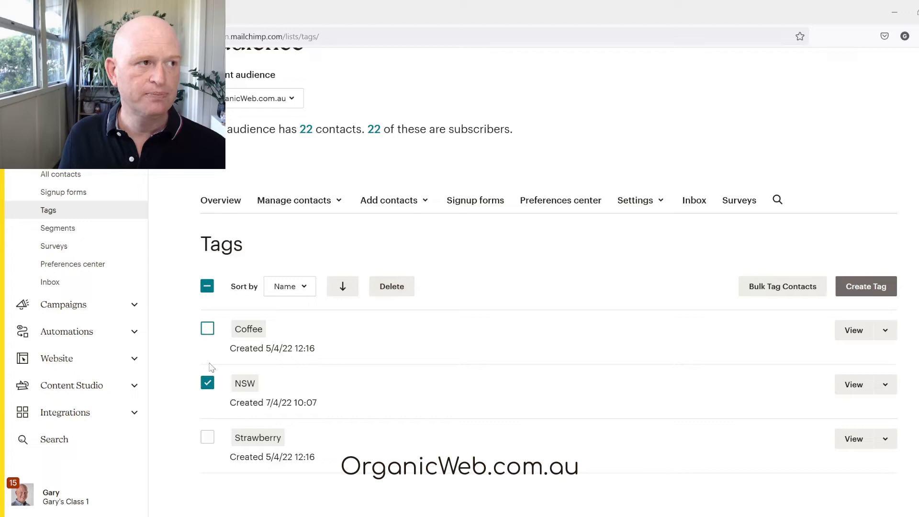
pyautogui.click(207, 383)
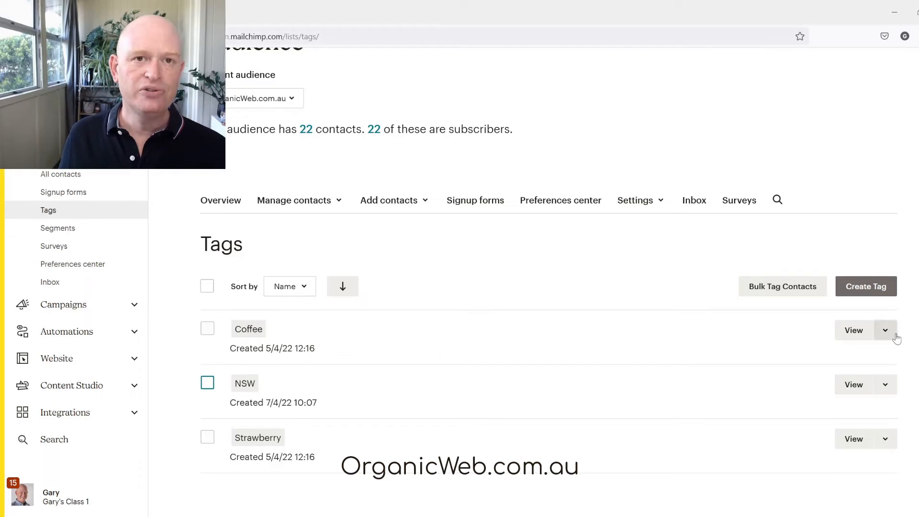
# Rename the Coffee tag to 'Tea' so the list shows NSW, Strawberry and Tea.
pyautogui.click(885, 330)
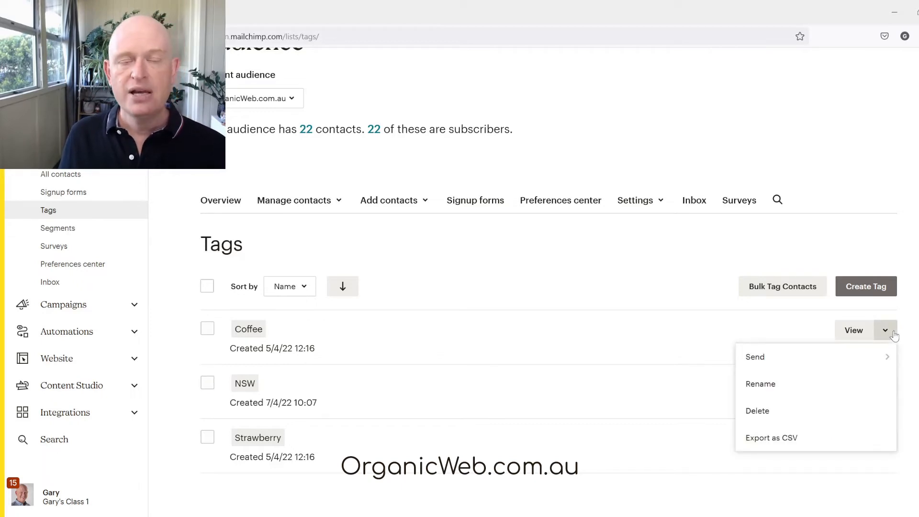
pyautogui.moveTo(785, 390)
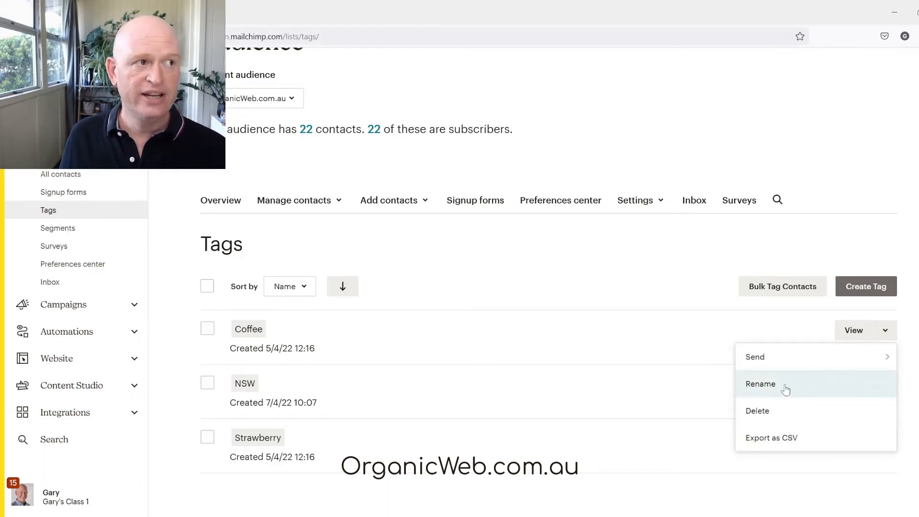
pyautogui.click(760, 383)
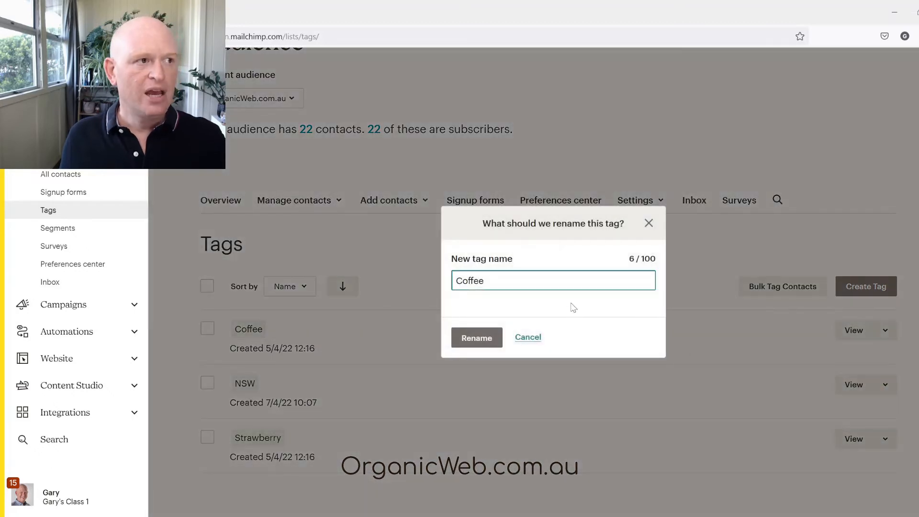
pyautogui.write('T')
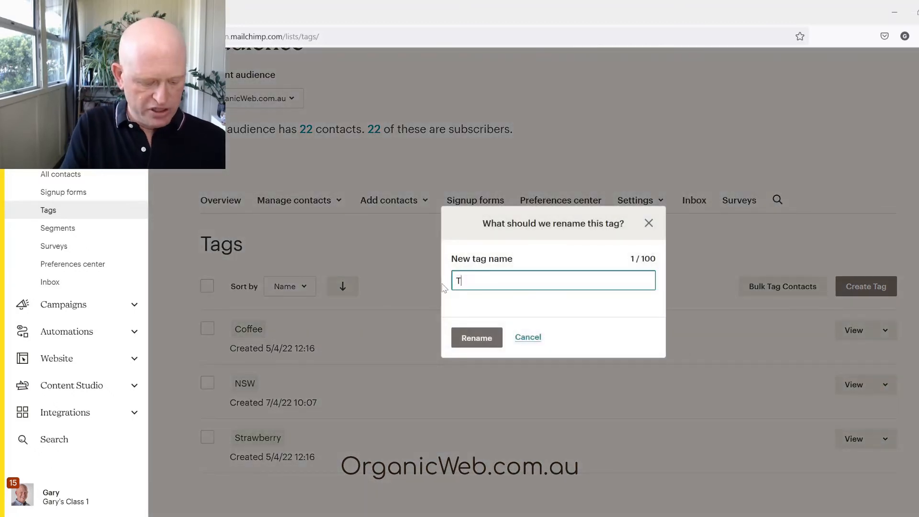
pyautogui.write('ea')
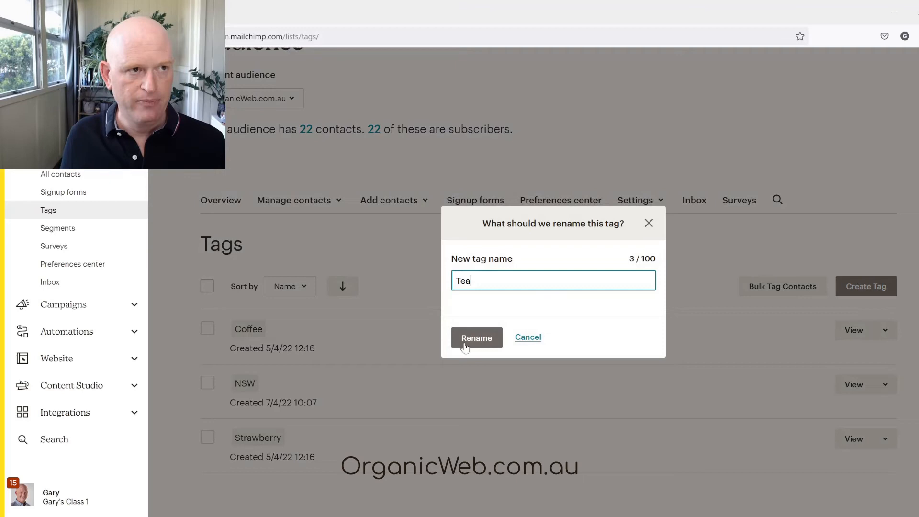
pyautogui.click(477, 338)
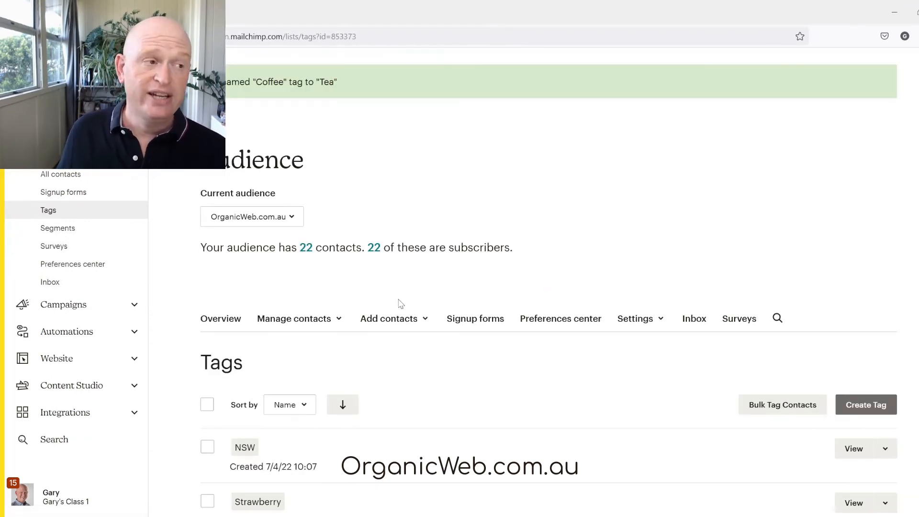
pyautogui.scroll(-3)
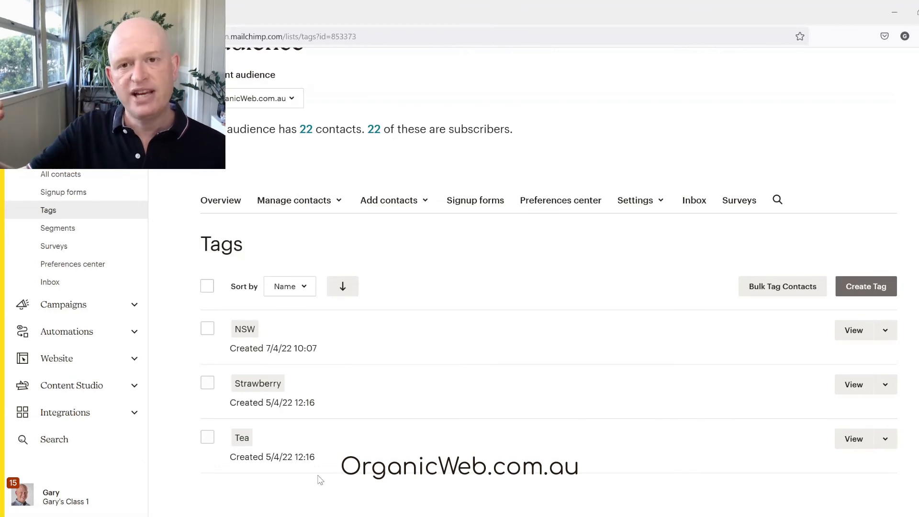